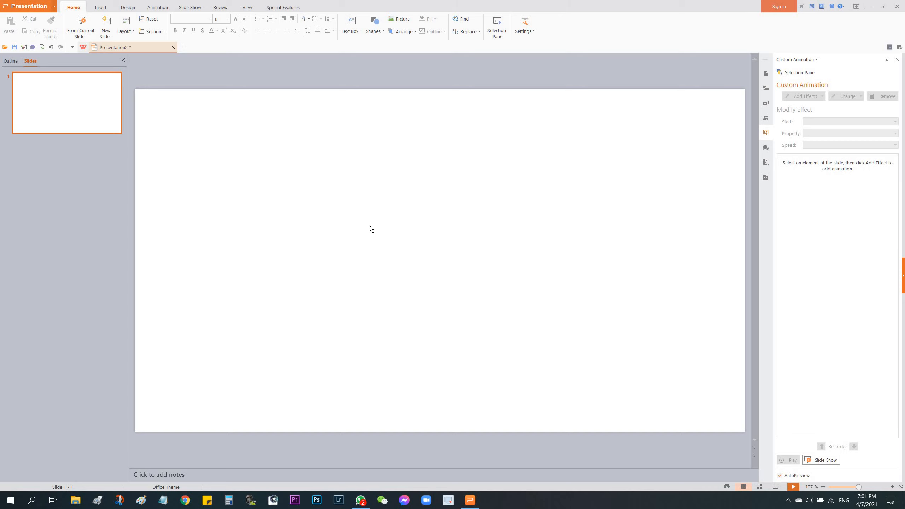
mouse_move(350, 213)
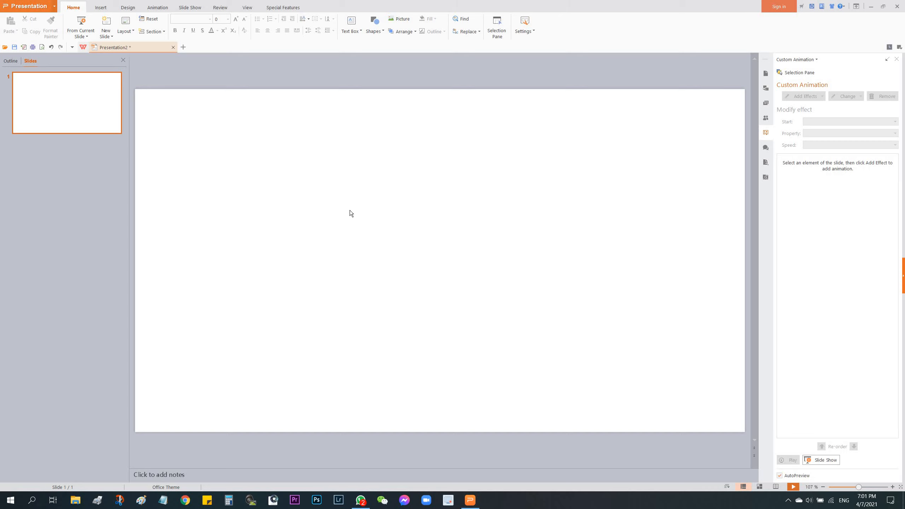
mouse_move(168, 101)
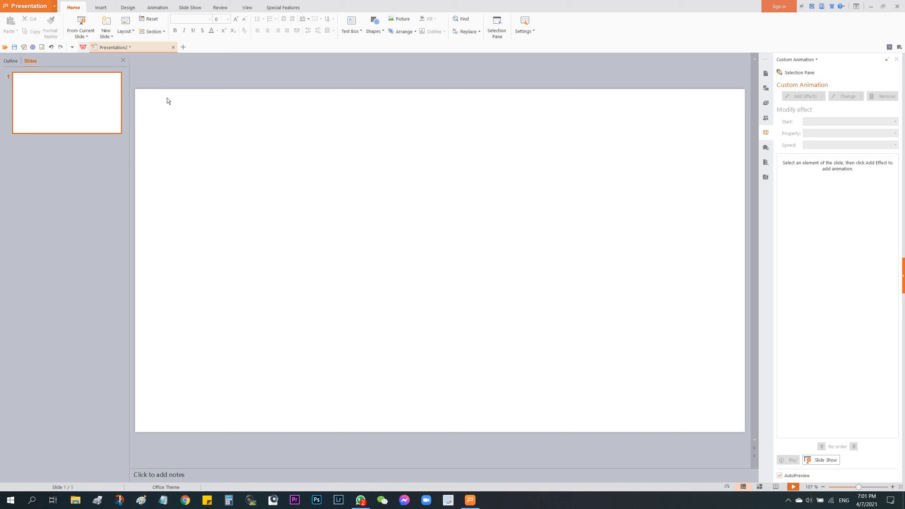
mouse_move(170, 98)
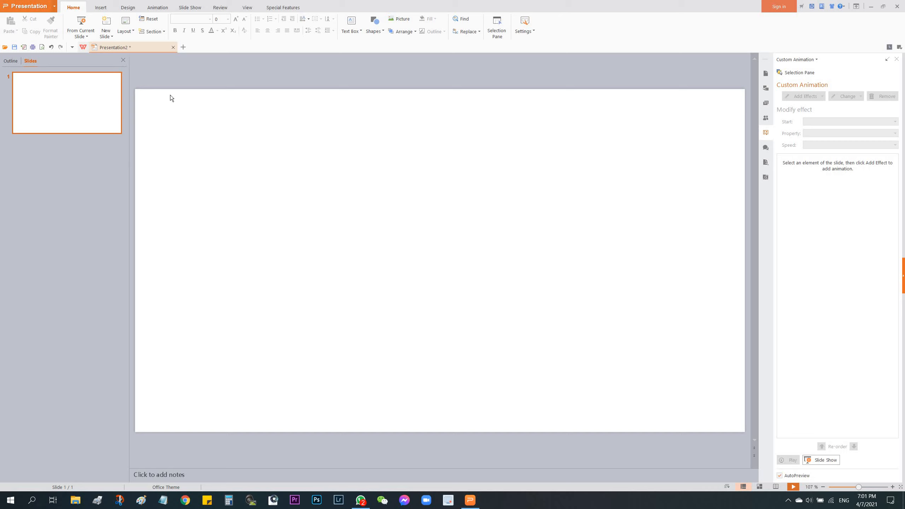
mouse_move(273, 239)
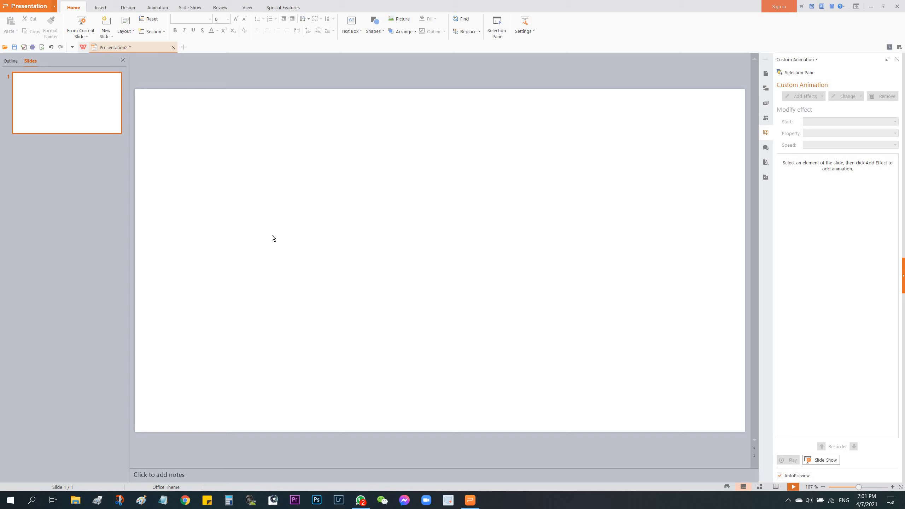
mouse_move(359, 255)
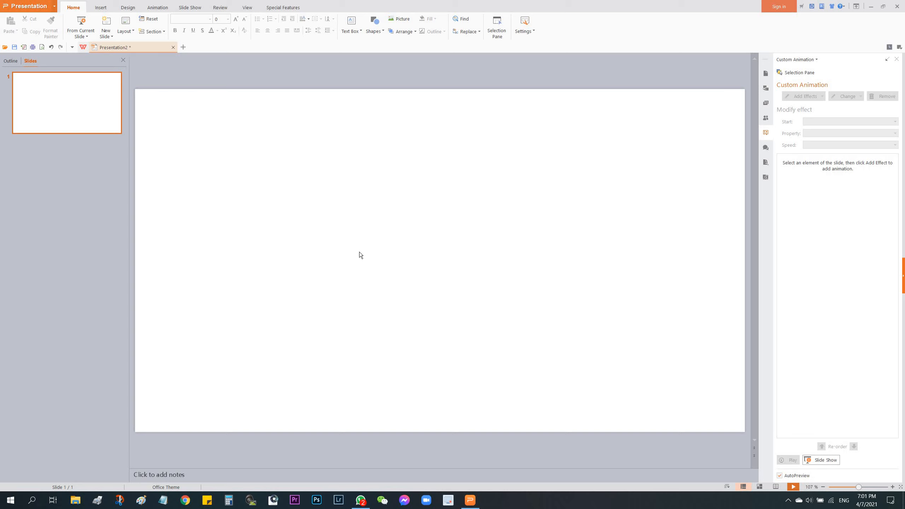
mouse_move(364, 255)
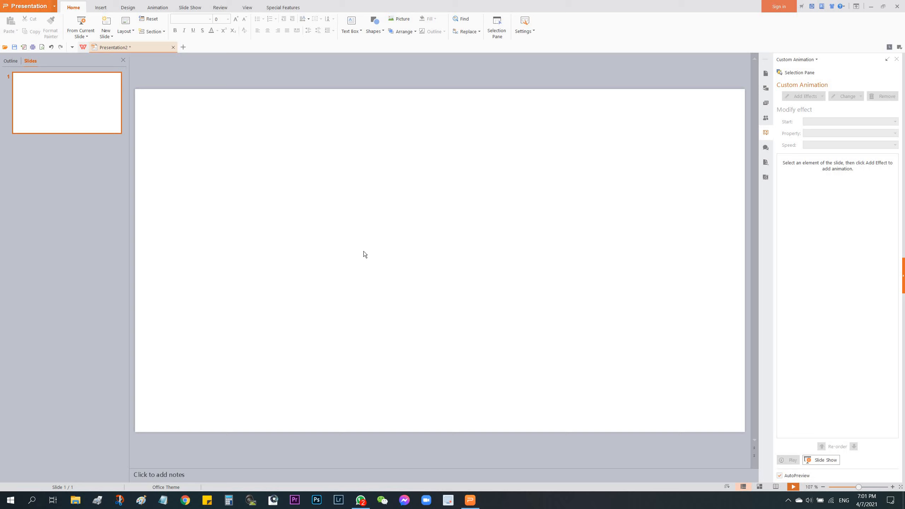
mouse_move(488, 298)
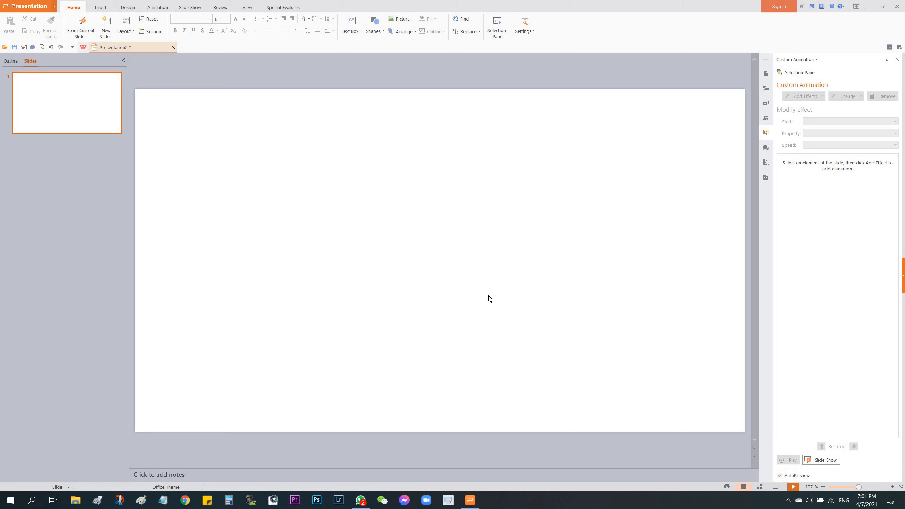
mouse_move(485, 297)
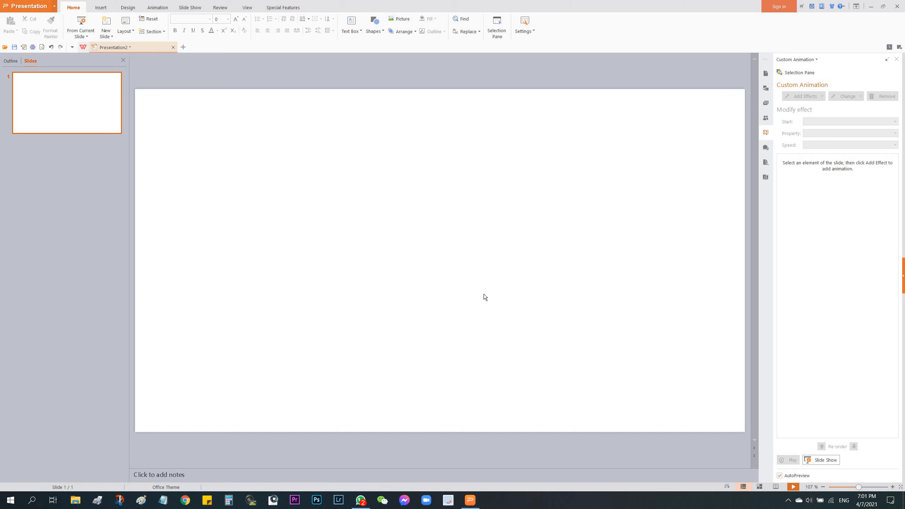
mouse_move(224, 115)
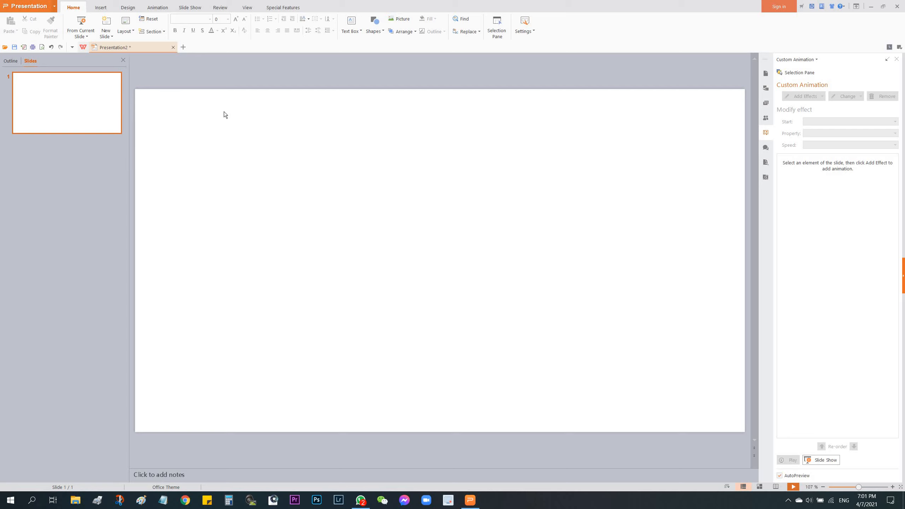
mouse_move(199, 115)
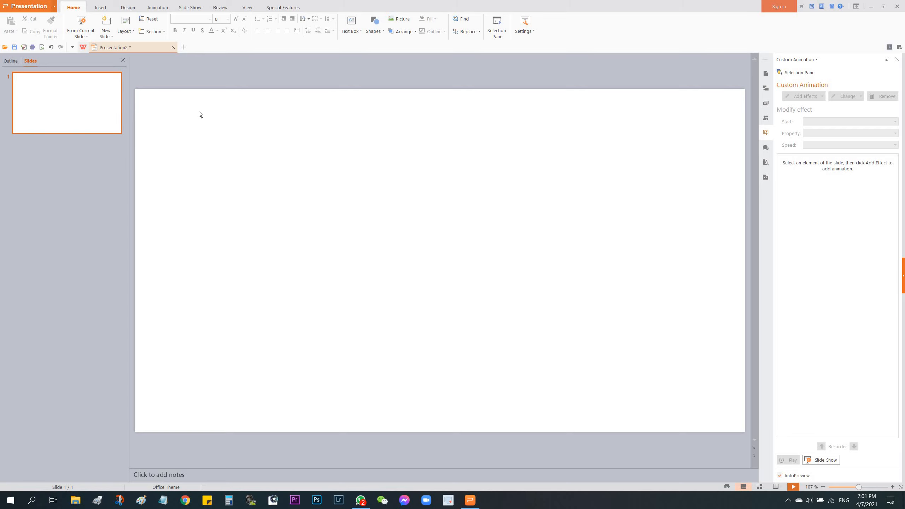
mouse_move(101, 8)
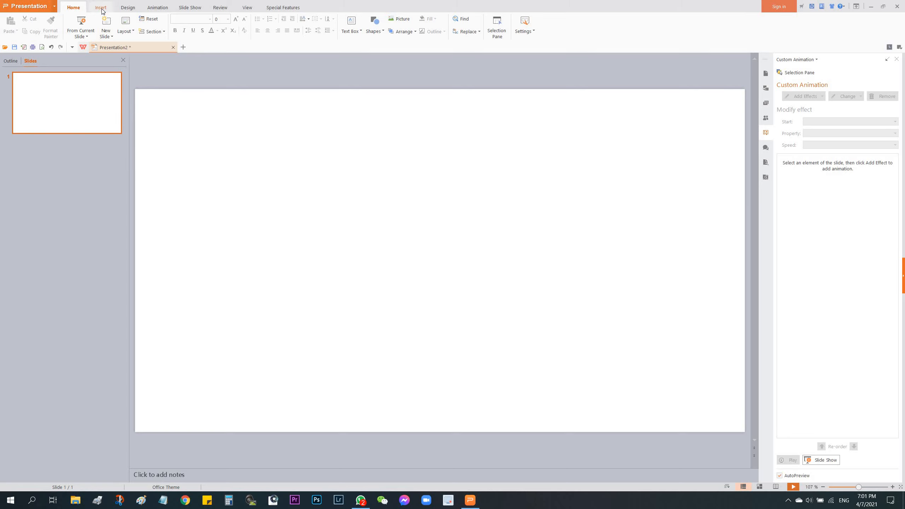
Step: Insert a blue oval shape near the middle of the slide
click(100, 7)
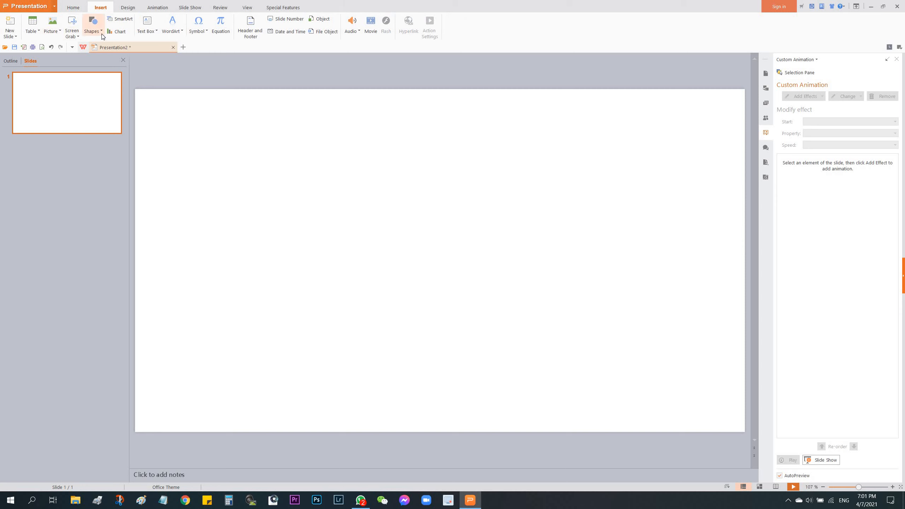
click(92, 25)
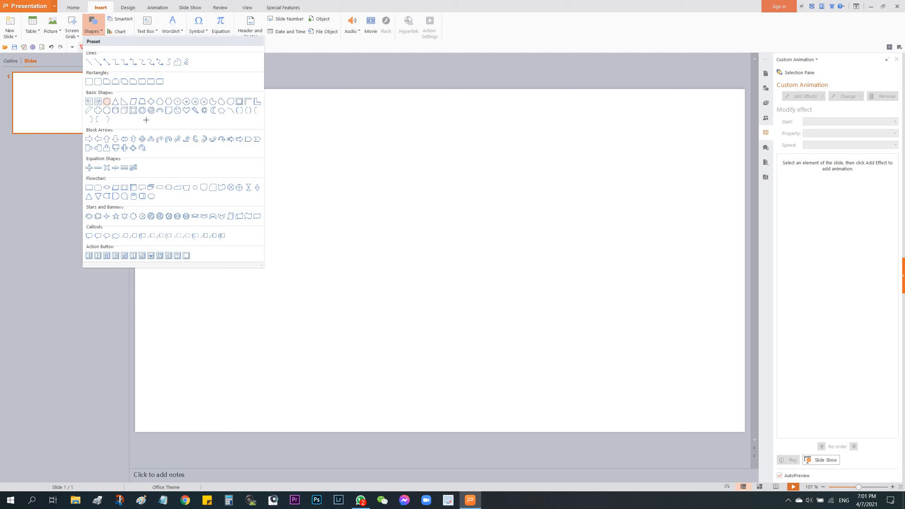
click(106, 101)
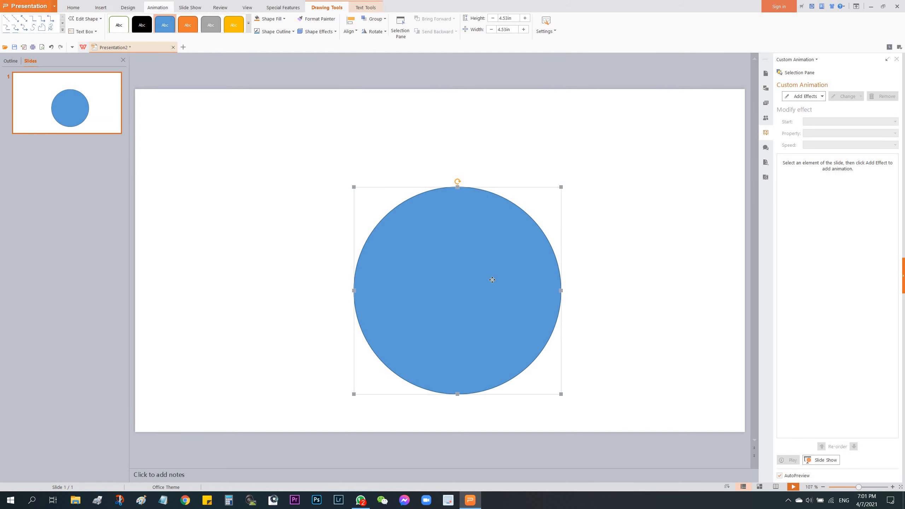
drag(492, 280, 473, 247)
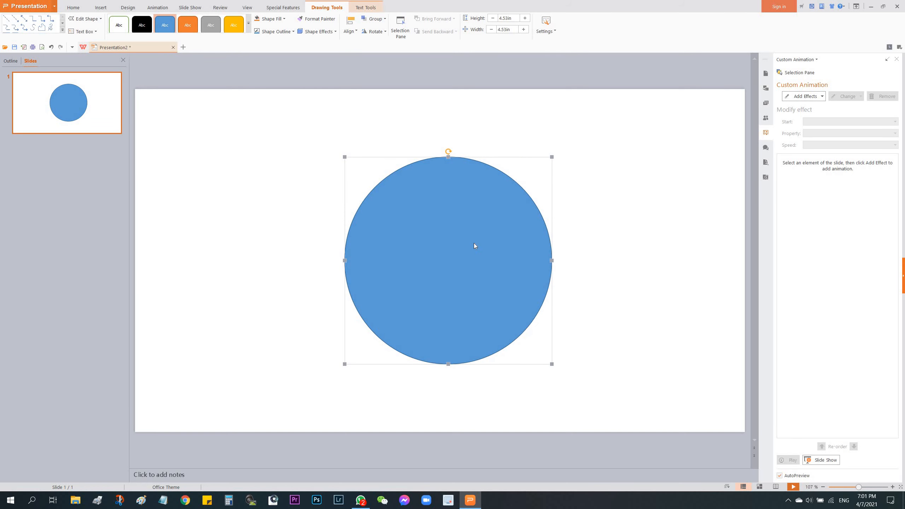
Step: Label the oval with the text '30 seconds'
right_click(473, 246)
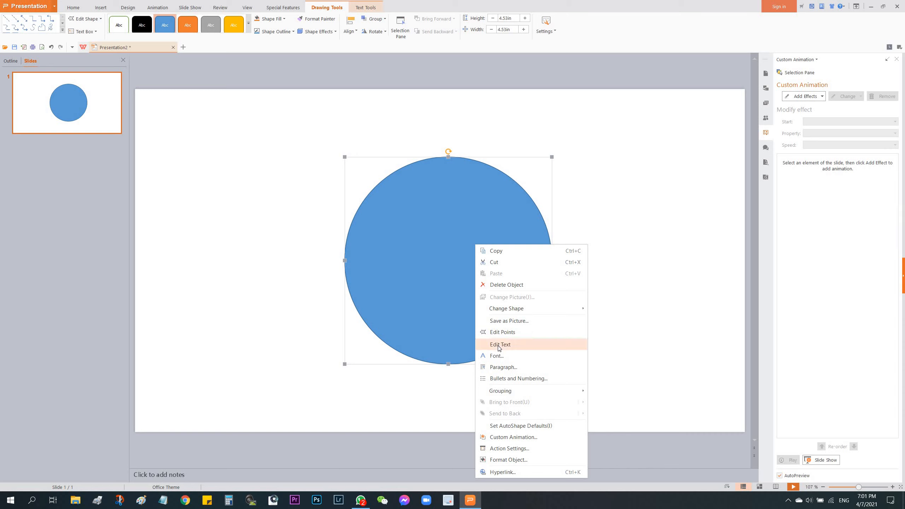
click(492, 345)
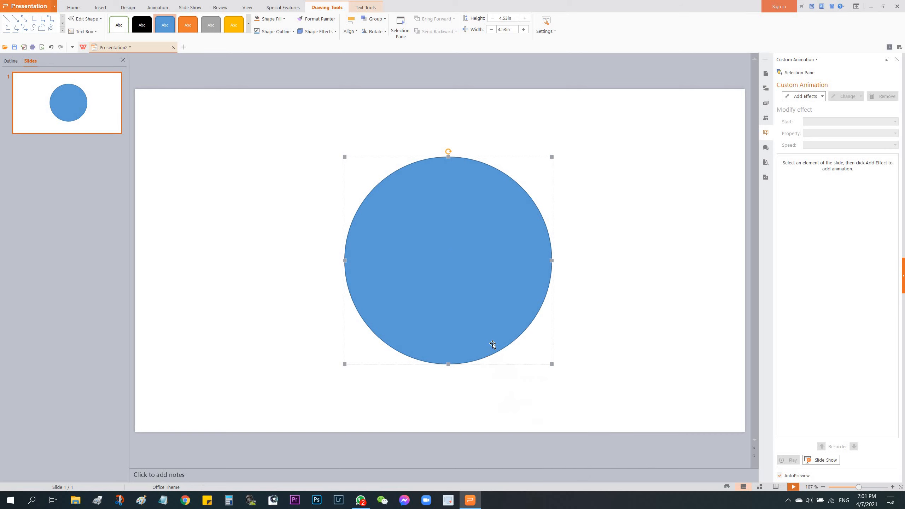
text(30 se)
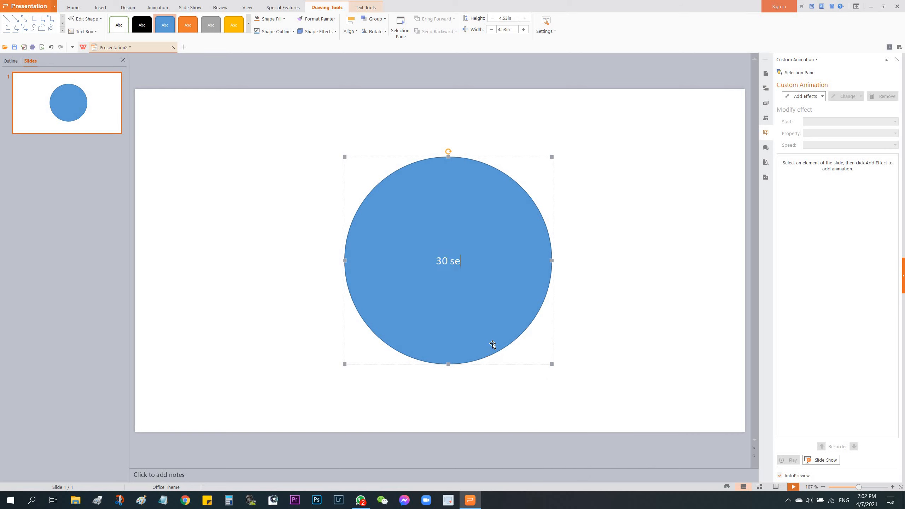
text(conds)
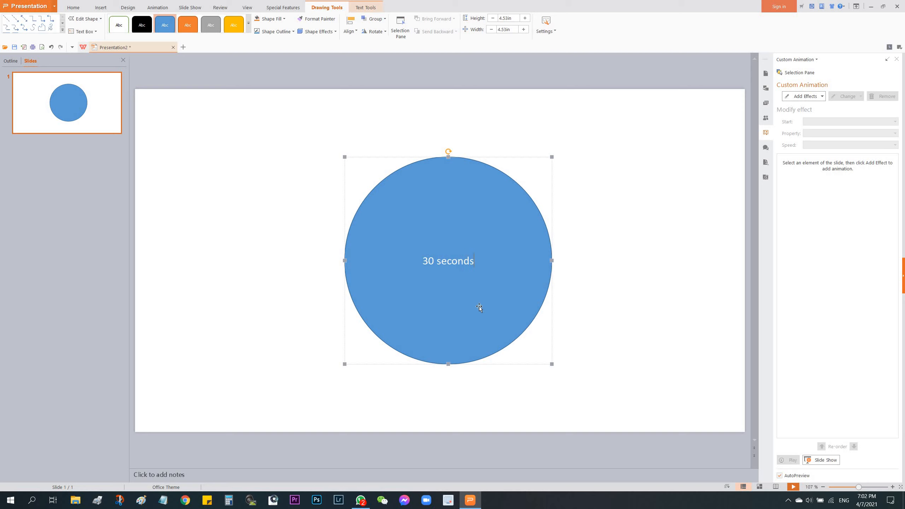
mouse_move(803, 88)
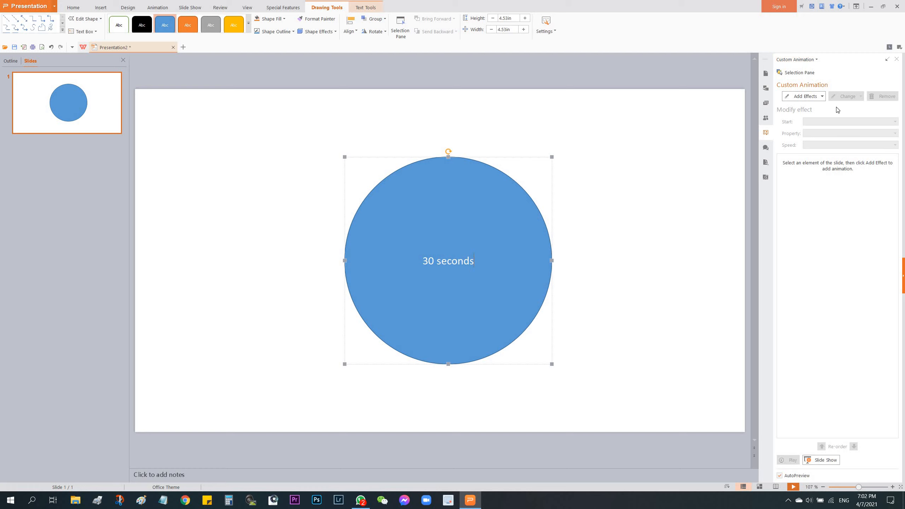
mouse_move(511, 166)
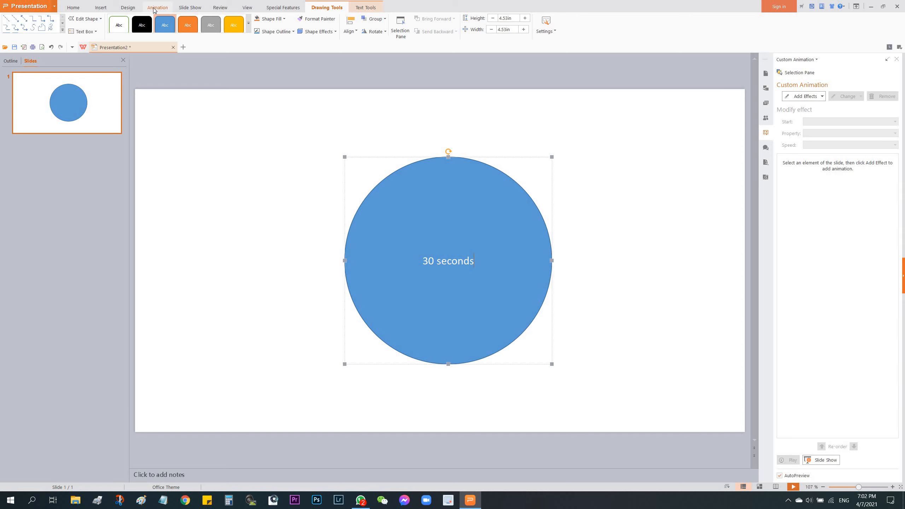
Step: Give the '30 seconds' oval a Wheel exit animation and bring up its effect options
click(157, 7)
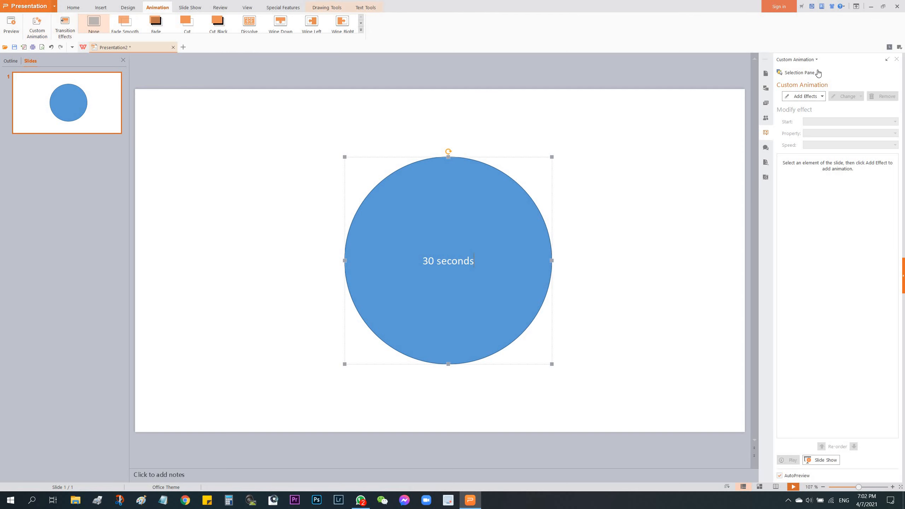
mouse_move(809, 91)
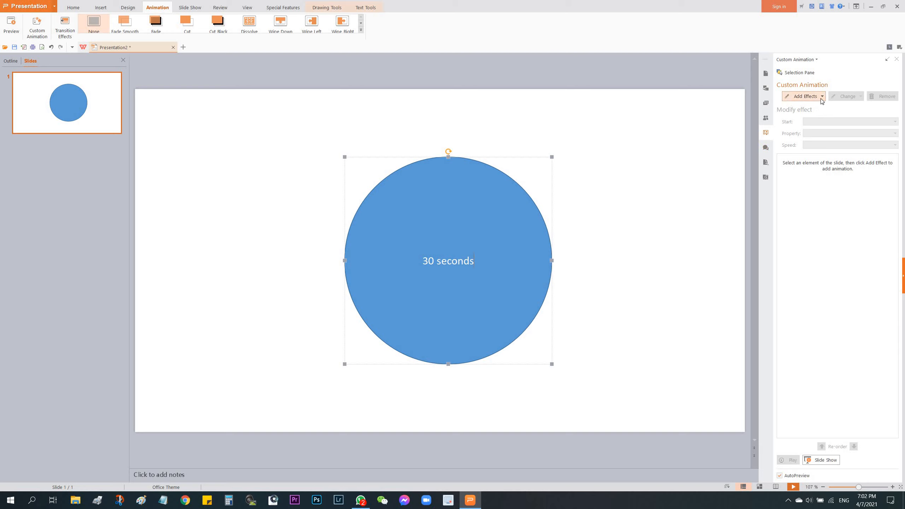
click(803, 96)
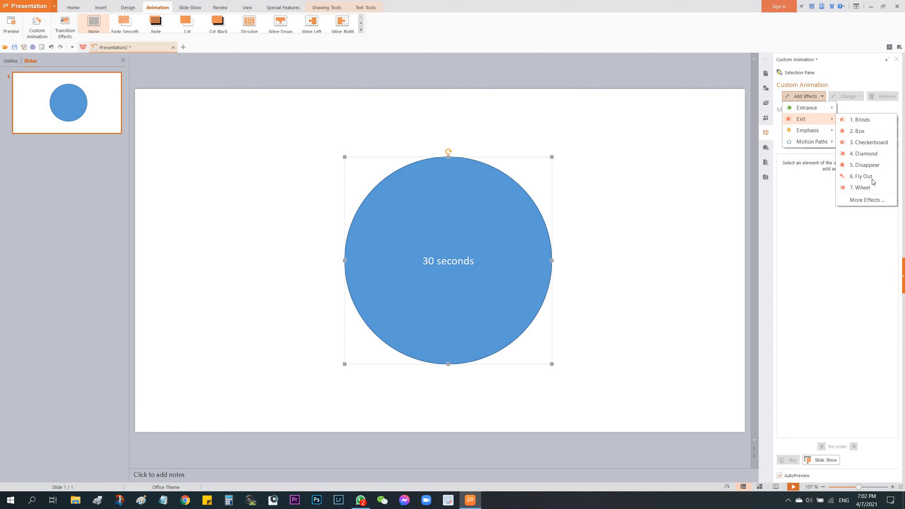
click(860, 188)
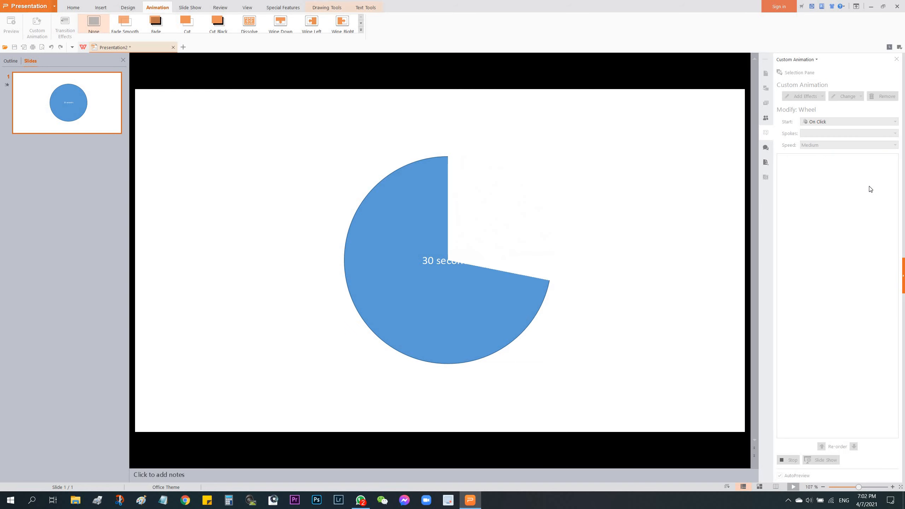
click(447, 260)
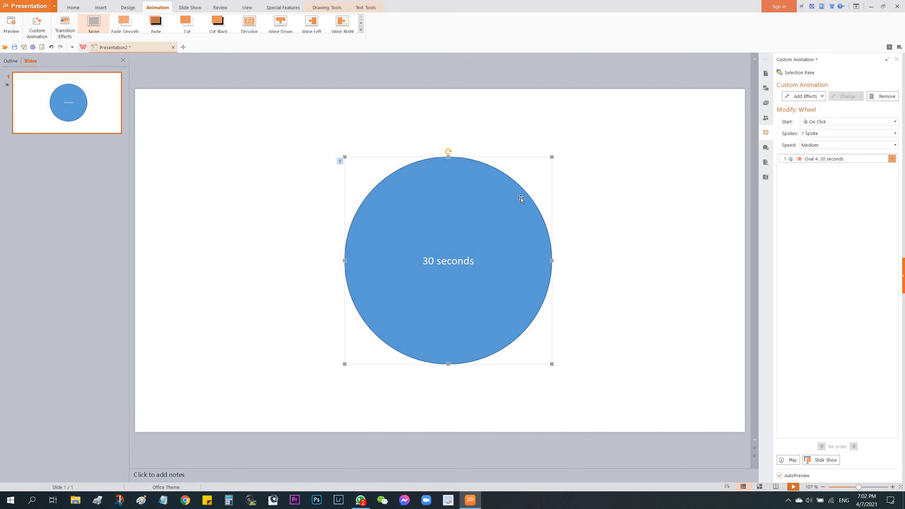
mouse_move(819, 208)
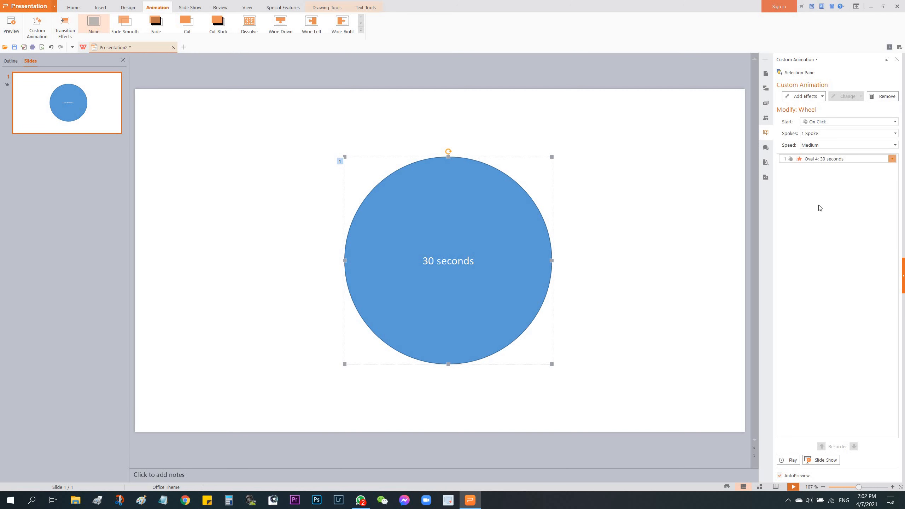
mouse_move(825, 158)
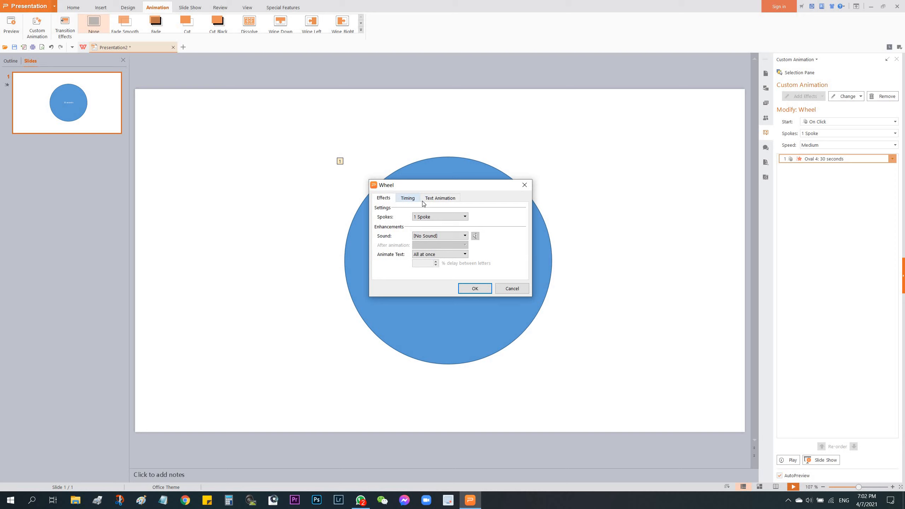
Step: Set the Wheel effect's timing speed to a custom 30 seconds and confirm
click(407, 198)
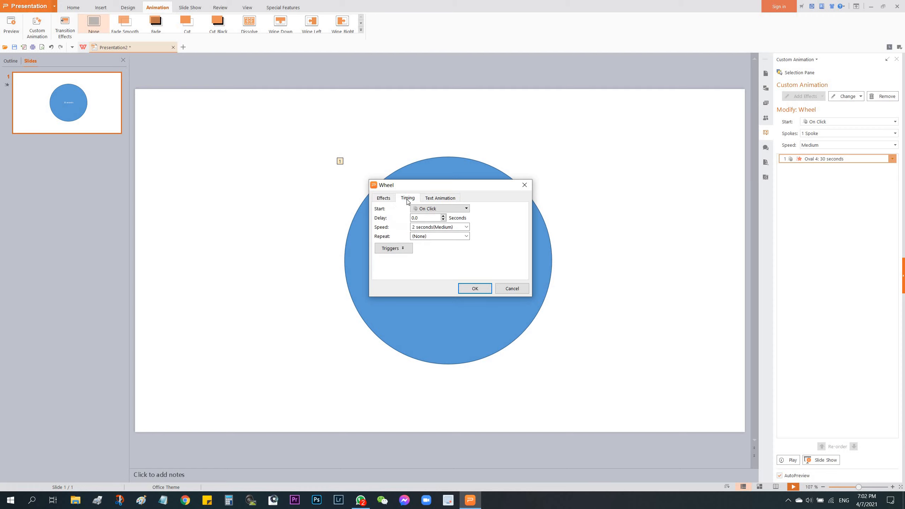
click(466, 227)
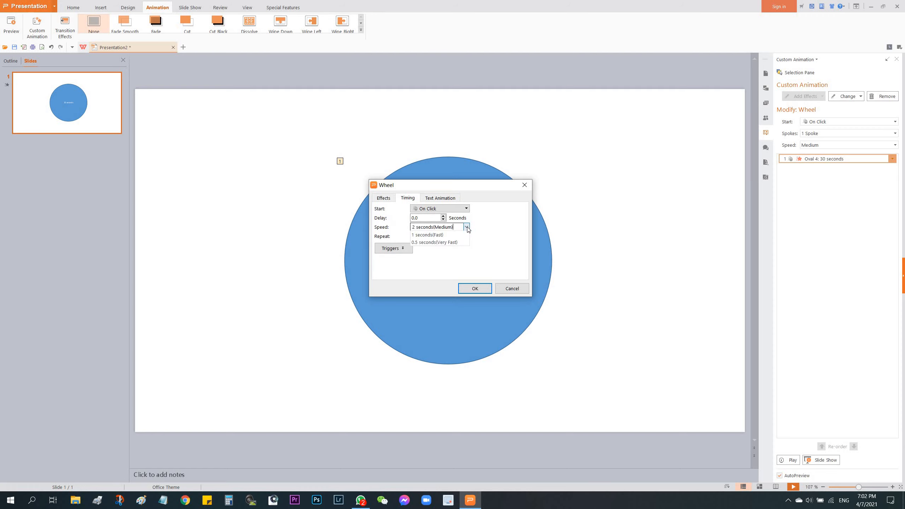
click(467, 227)
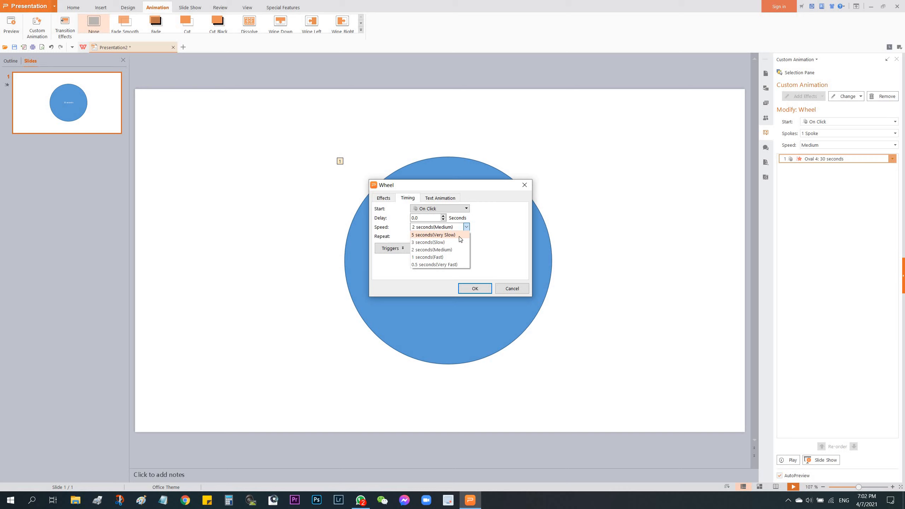
mouse_move(438, 264)
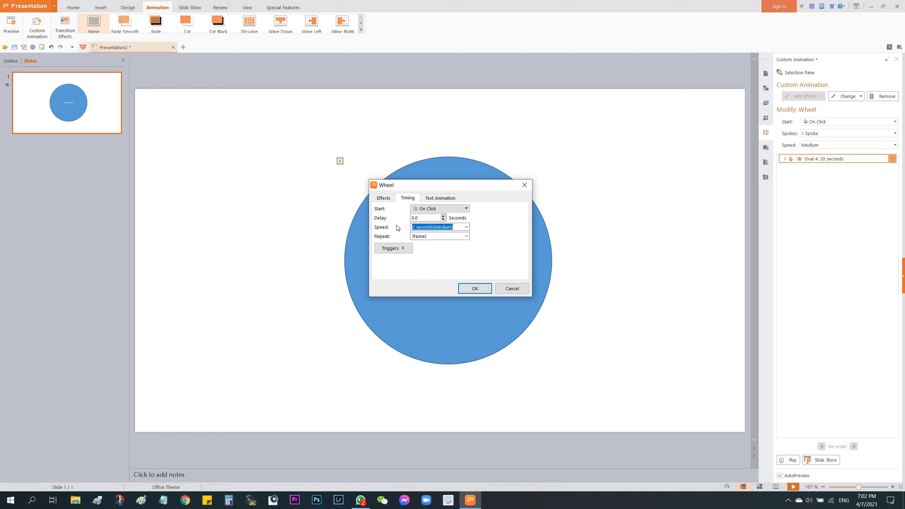
text(30)
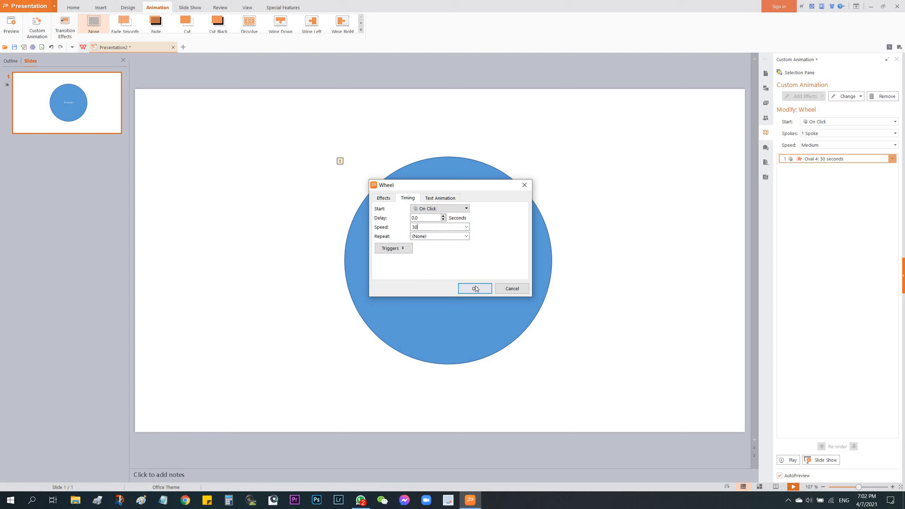
click(474, 288)
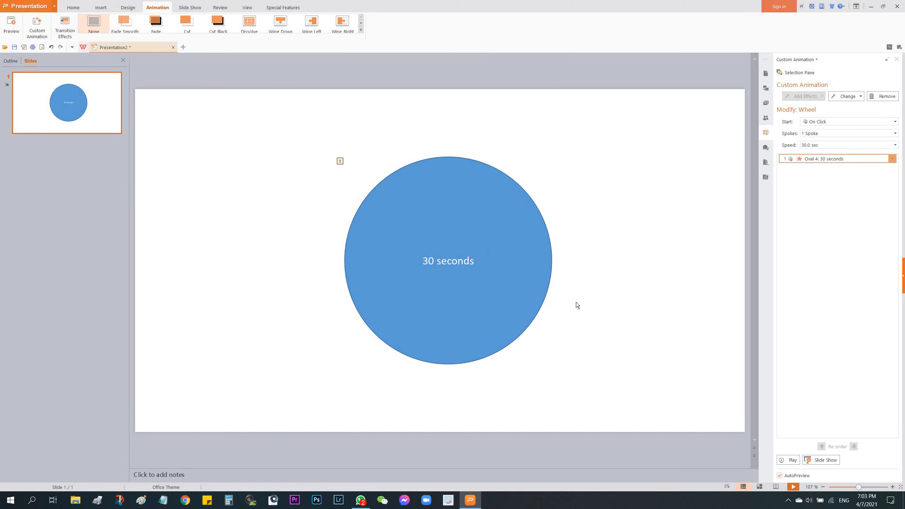
mouse_move(813, 158)
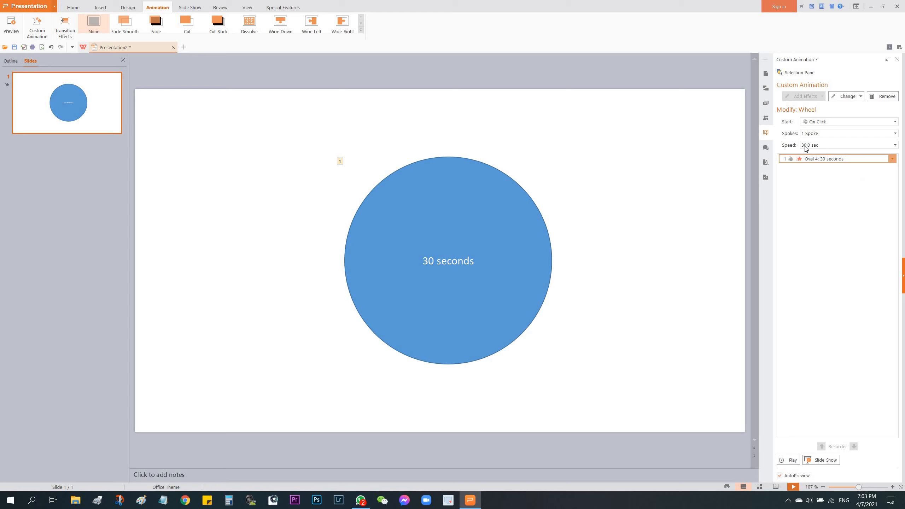
mouse_move(817, 158)
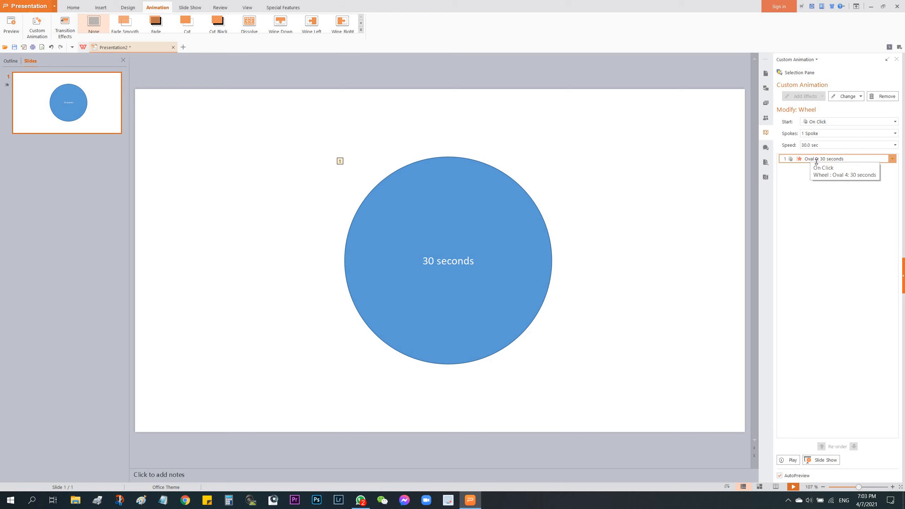